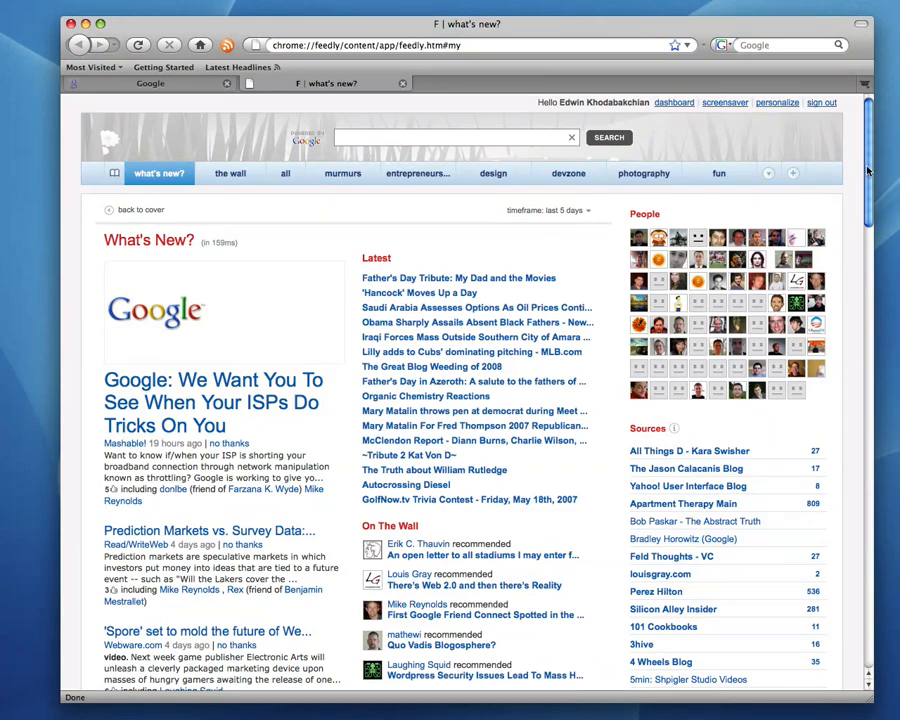
- Scroll down through the What's New overview of categorized articles
{"action": "scroll", "scroll_direction": "down", "scroll_amount": 3}
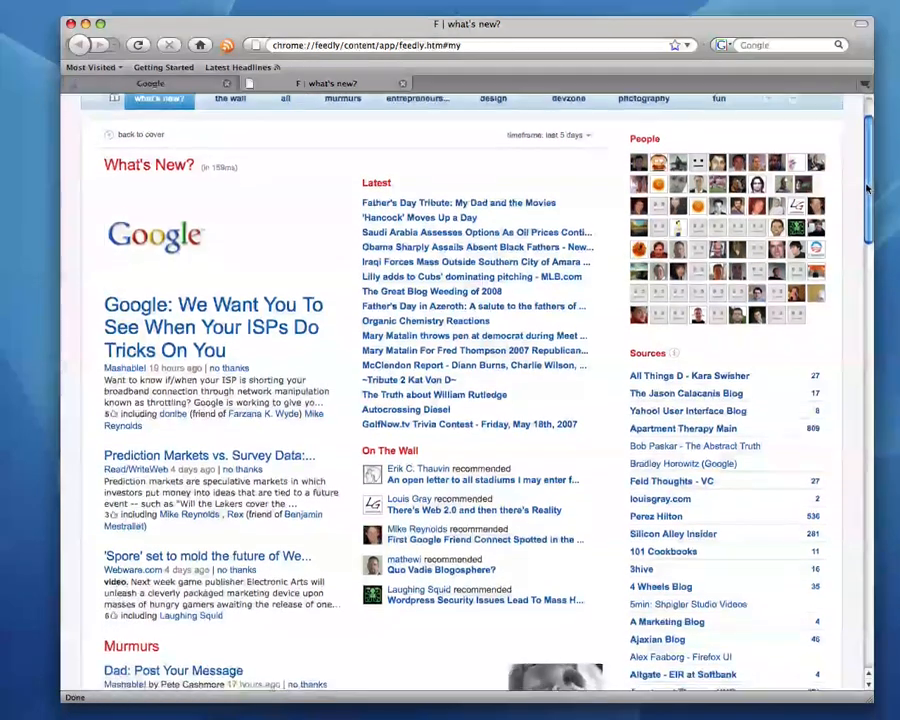
{"action": "scroll", "scroll_direction": "down", "scroll_amount": 3}
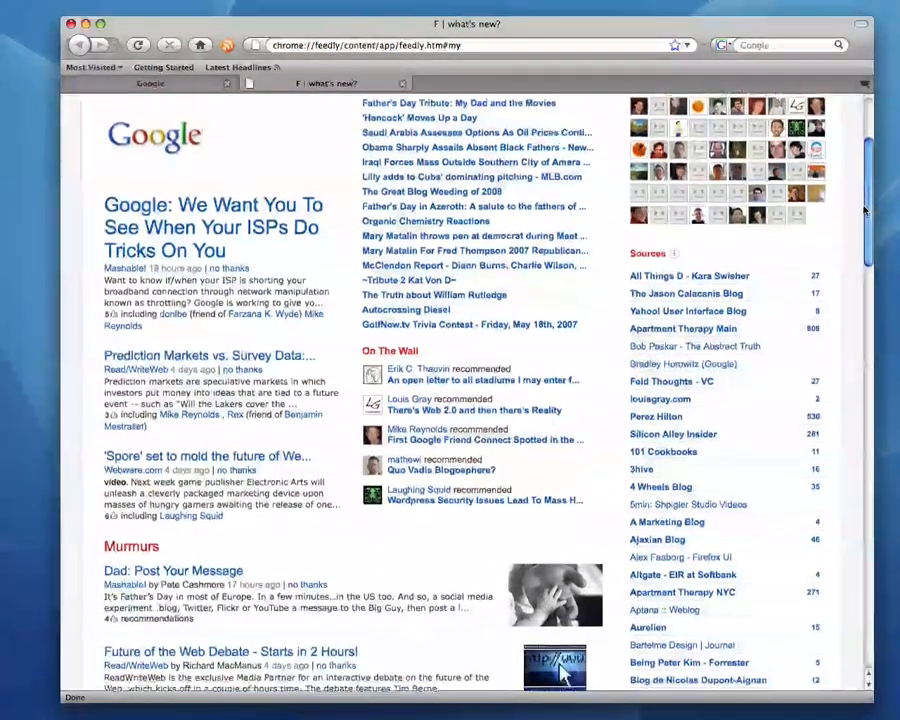
{"action": "scroll", "scroll_direction": "down", "scroll_amount": 3}
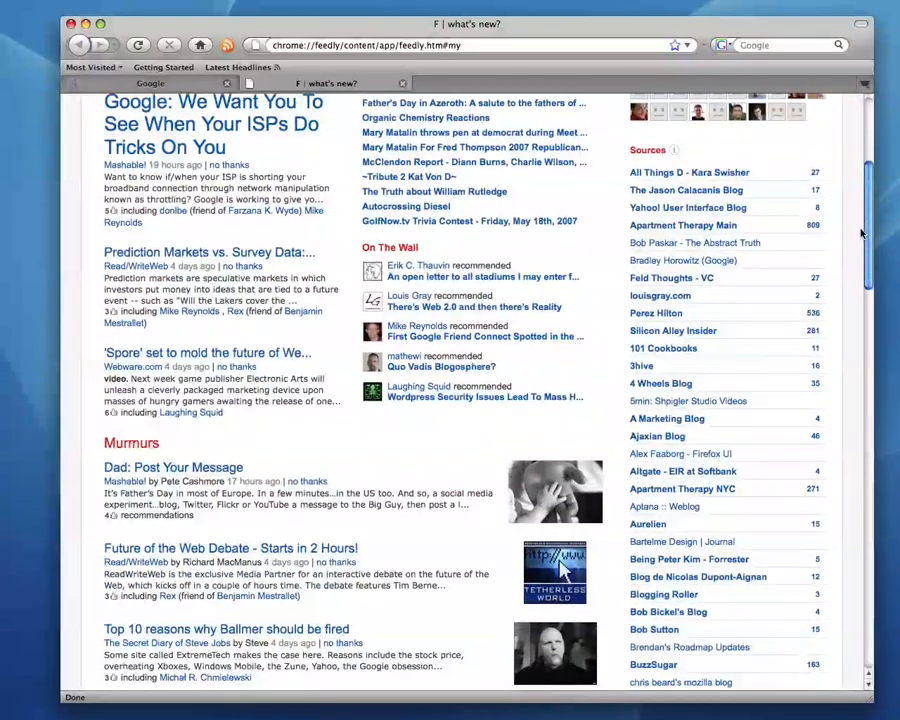
{"action": "scroll", "scroll_direction": "down", "scroll_amount": 3}
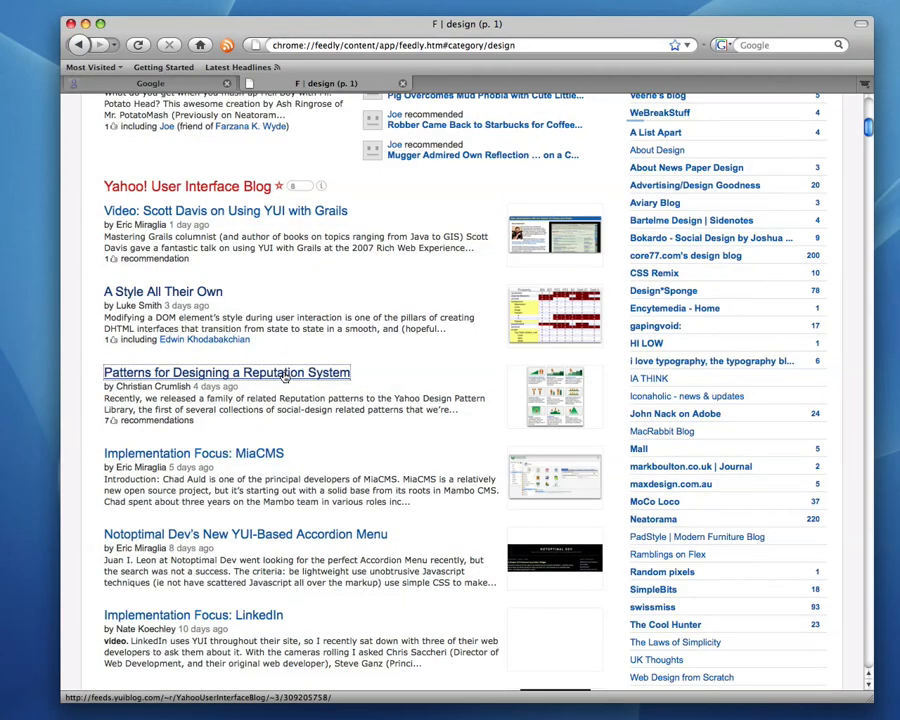
- Annotate the reputation patterns article's opening paragraph with 'relates to the karma project'
{"action": "left_click", "coordinate": [227, 372]}
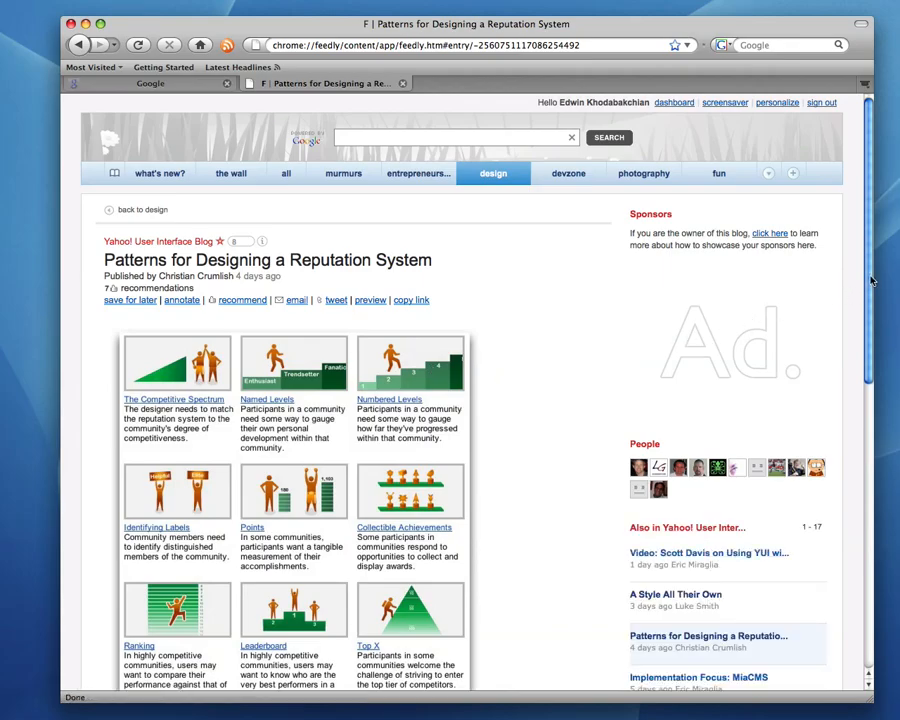
{"action": "scroll", "scroll_direction": "down", "scroll_amount": 3}
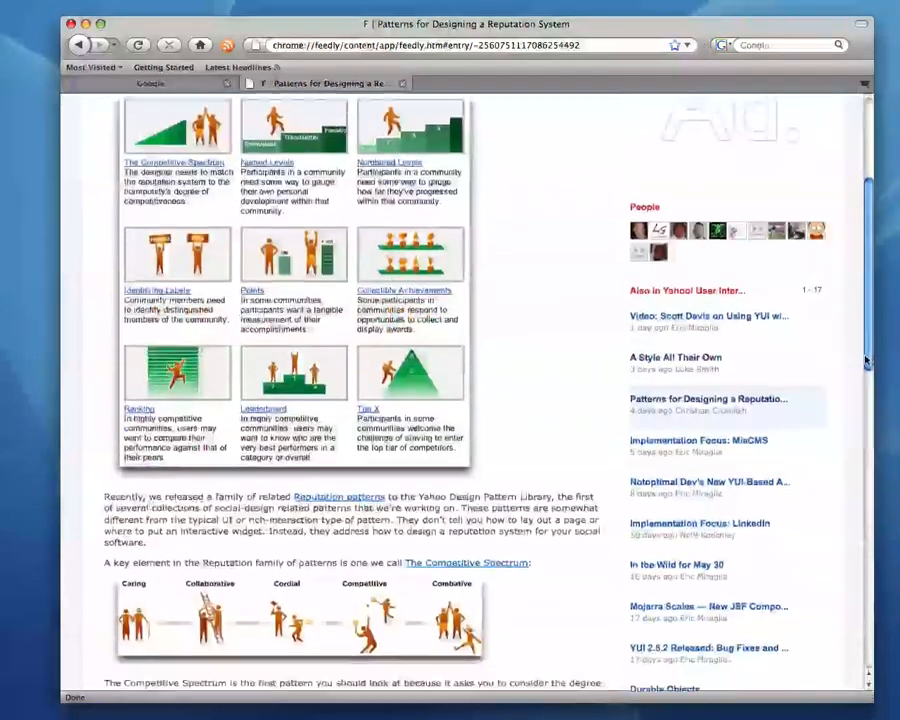
{"action": "scroll", "scroll_direction": "down", "scroll_amount": 3}
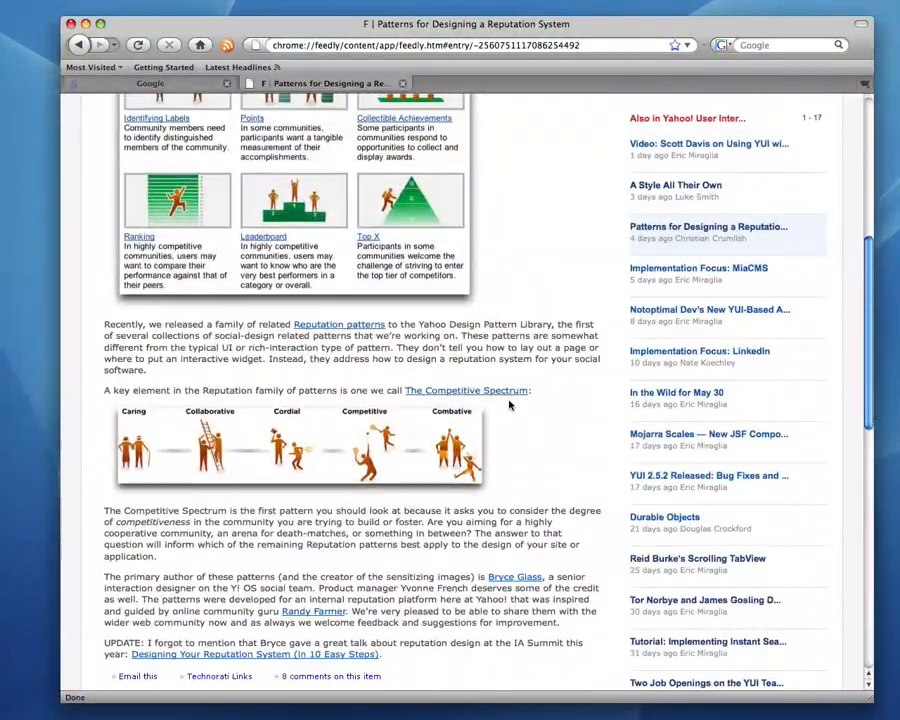
{"action": "left_click_drag", "start_coordinate": [103, 323], "coordinate": [145, 370]}
{"action": "type", "text": "relates to the karma project"}
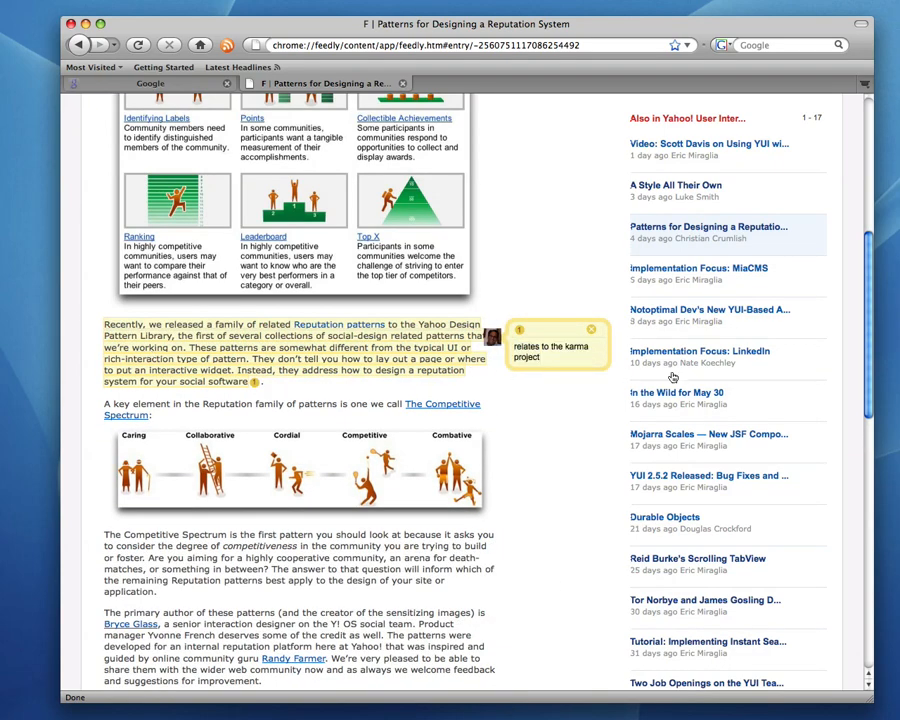
- Recommend the Patterns for Designing a Reputation System article
{"action": "scroll", "scroll_direction": "down", "scroll_amount": 3}
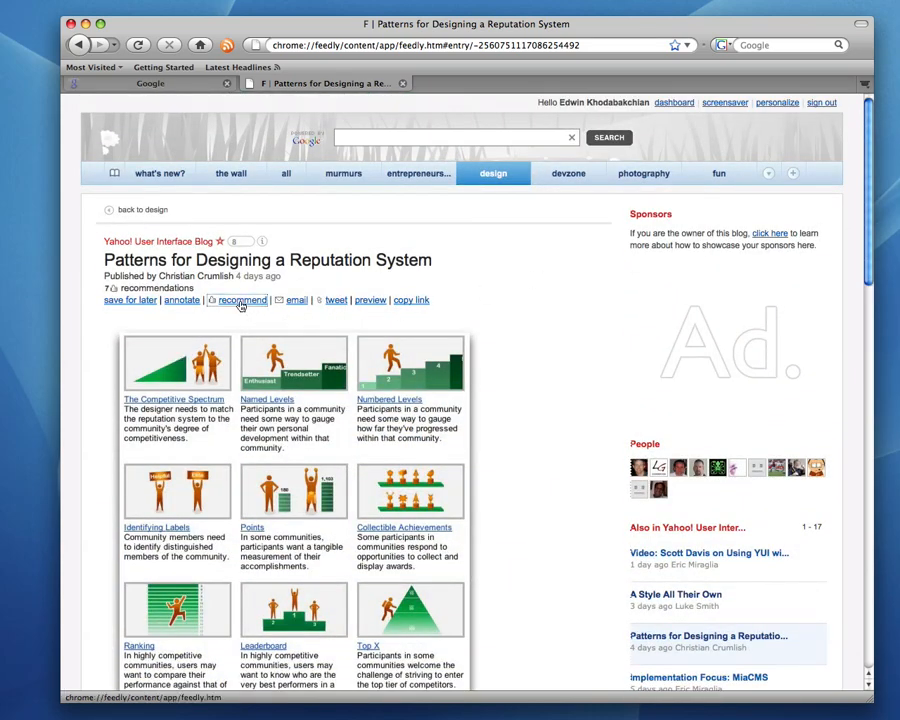
{"action": "left_click", "coordinate": [242, 300]}
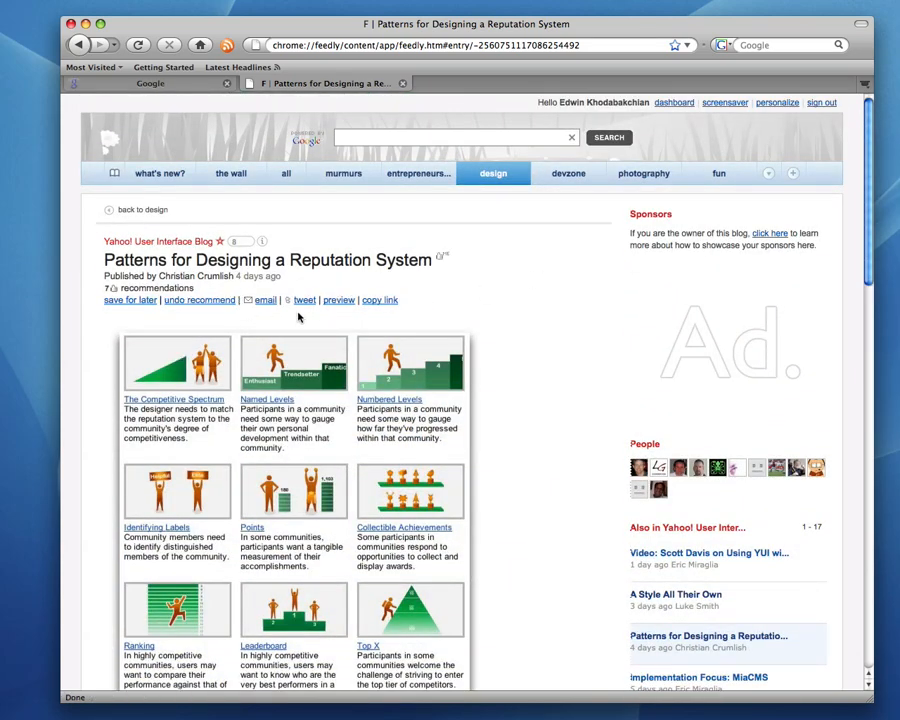
{"action": "left_click", "coordinate": [304, 300]}
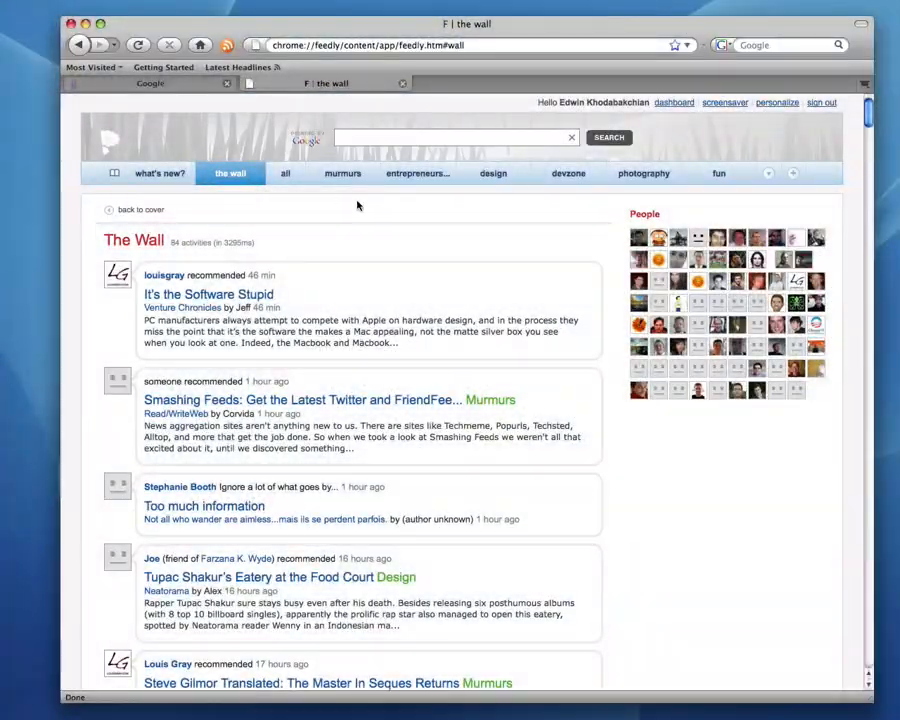
- Scroll through the wall's list of friends' recommendations and annotations
{"action": "scroll", "scroll_direction": "down", "scroll_amount": 3}
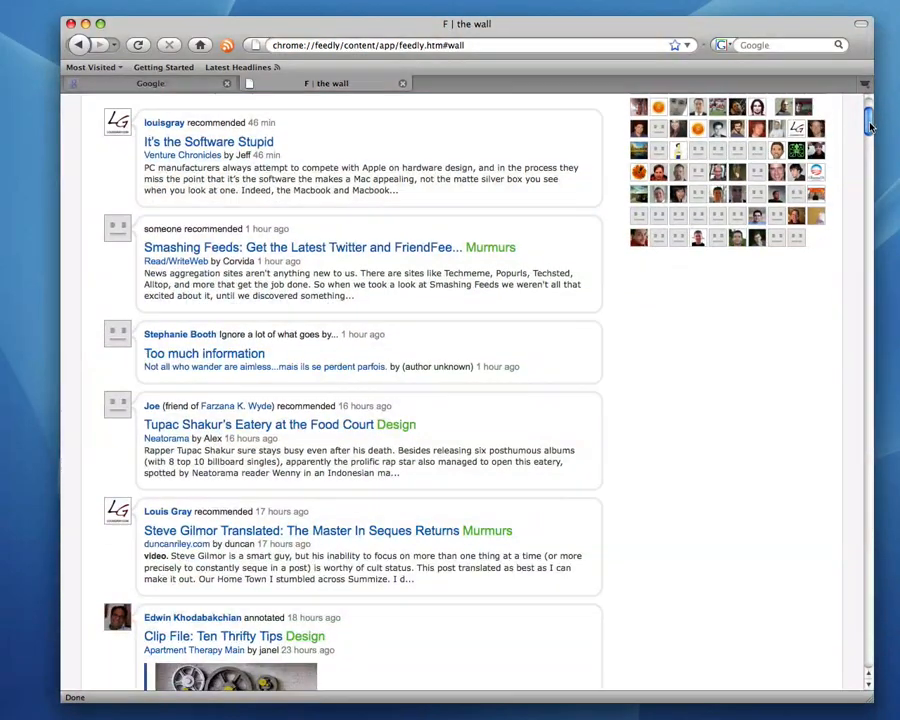
{"action": "scroll", "scroll_direction": "down", "scroll_amount": 3}
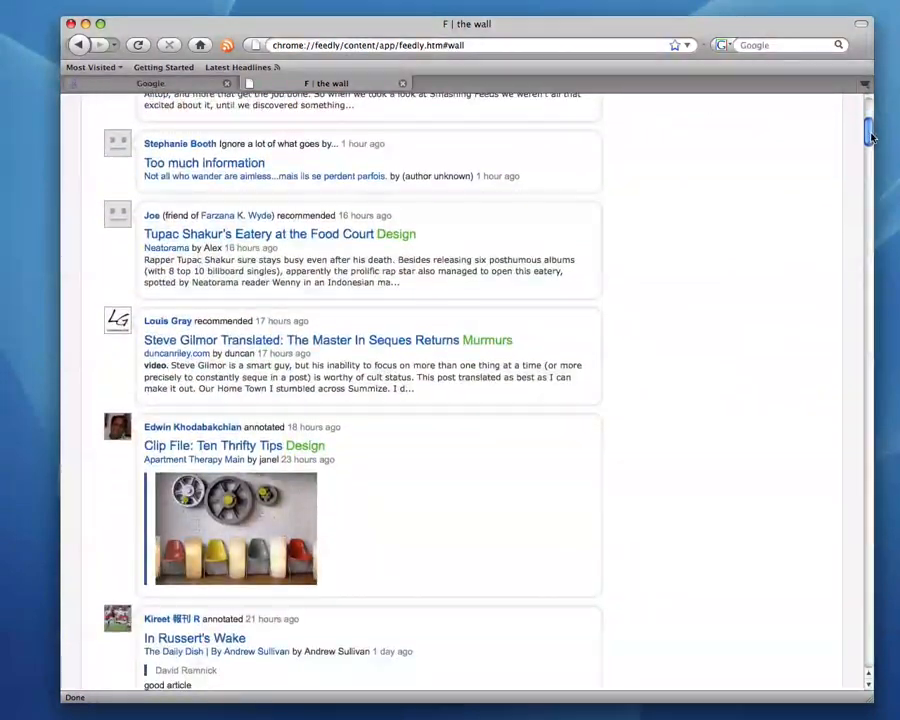
{"action": "scroll", "scroll_direction": "down", "scroll_amount": 3}
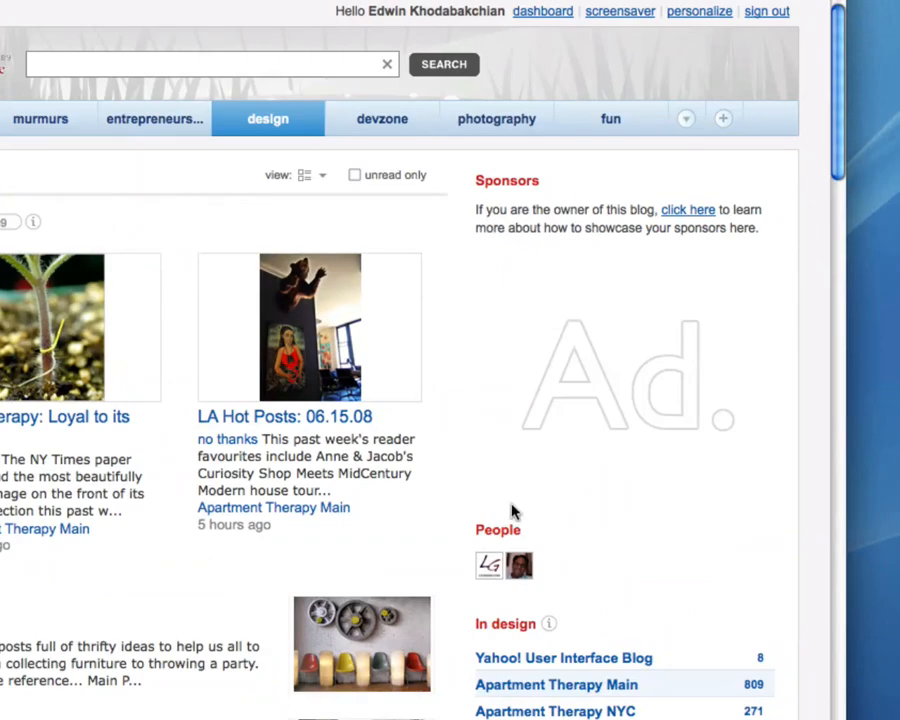
{"action": "mouse_move", "coordinate": [640, 169]}
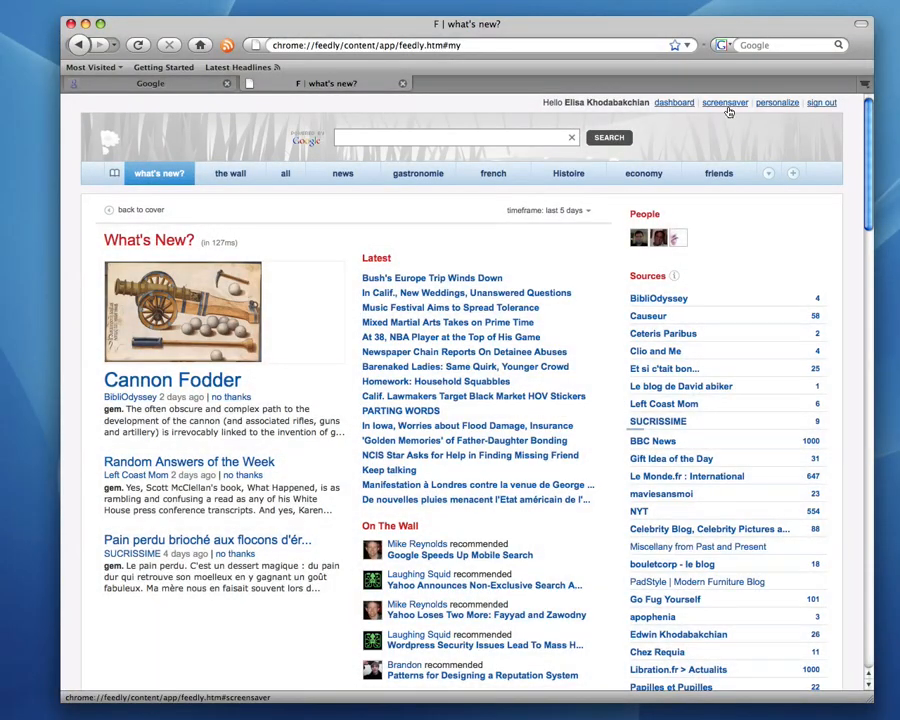
- Start the screensaver slideshow of article pictures from the header link
{"action": "left_click", "coordinate": [724, 102]}
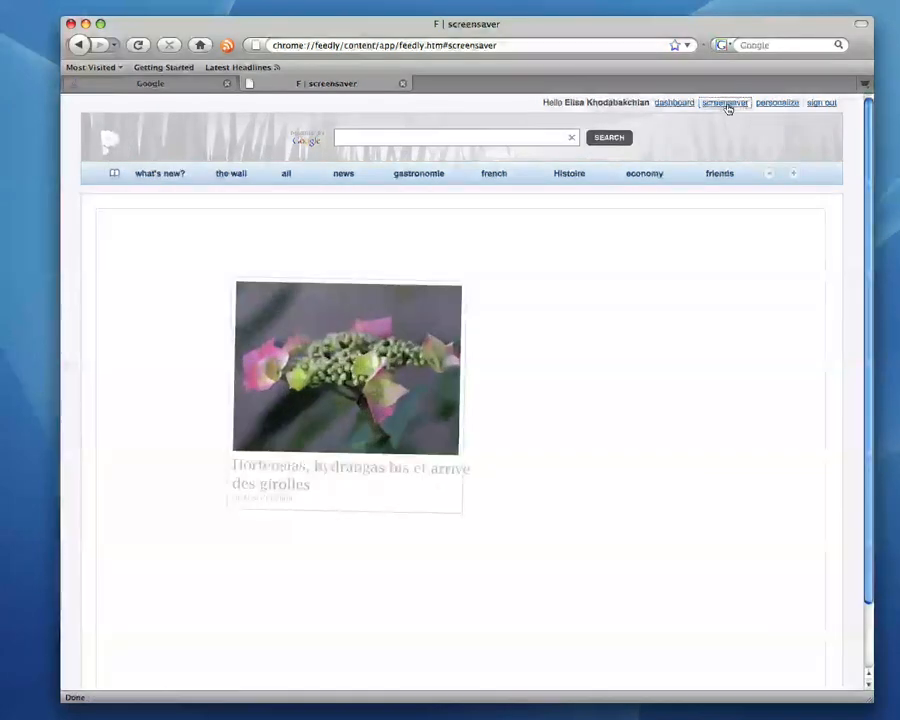